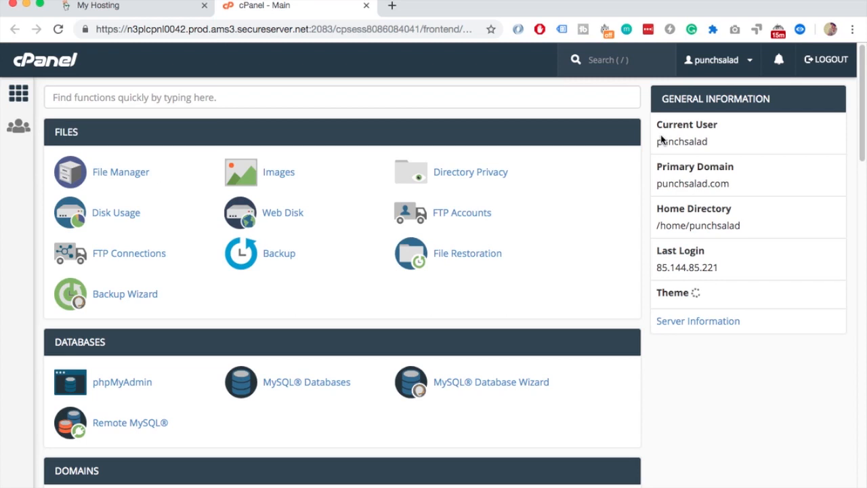
mouse_move(564, 176)
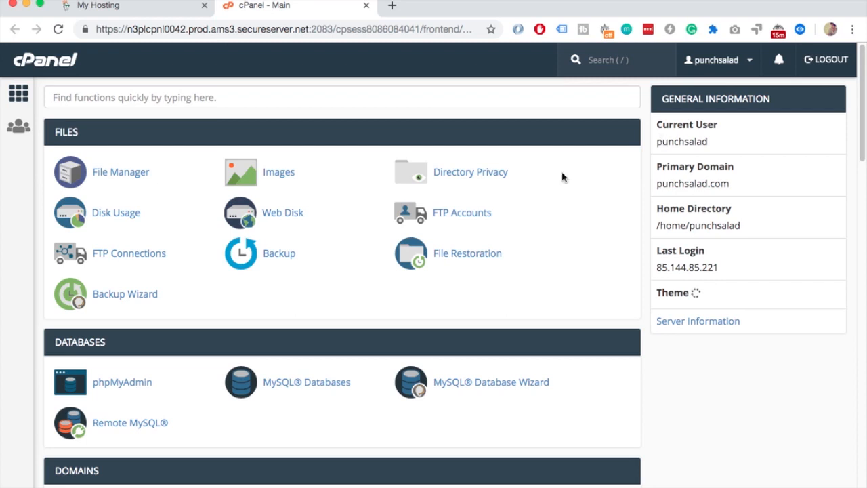
Add storemonkeywp.com as an addon domain with its autofilled subdomain and document root
scroll("down", 3)
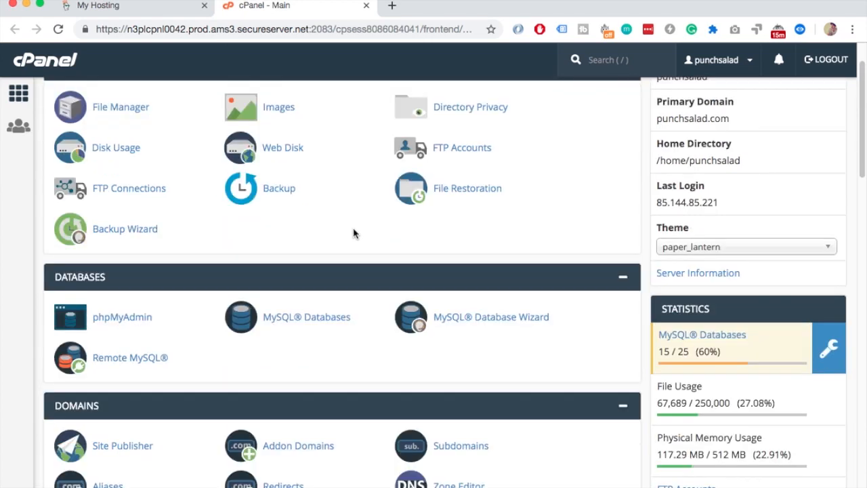
scroll("down", 3)
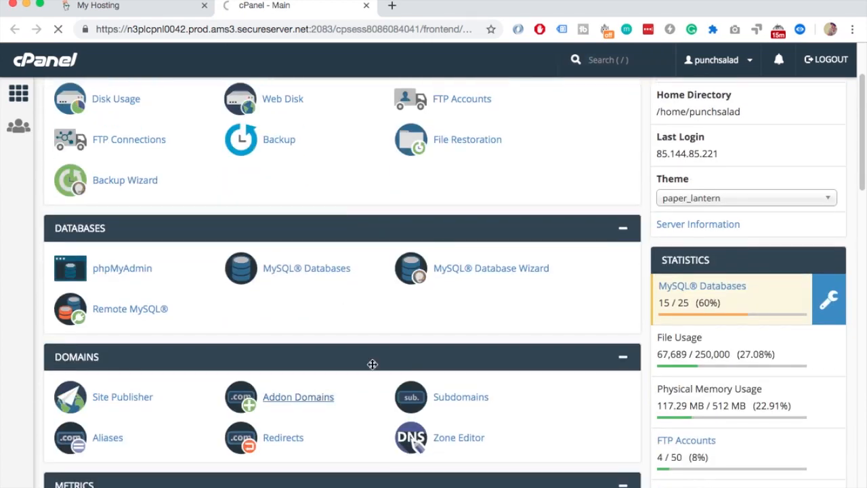
left_click(298, 396)
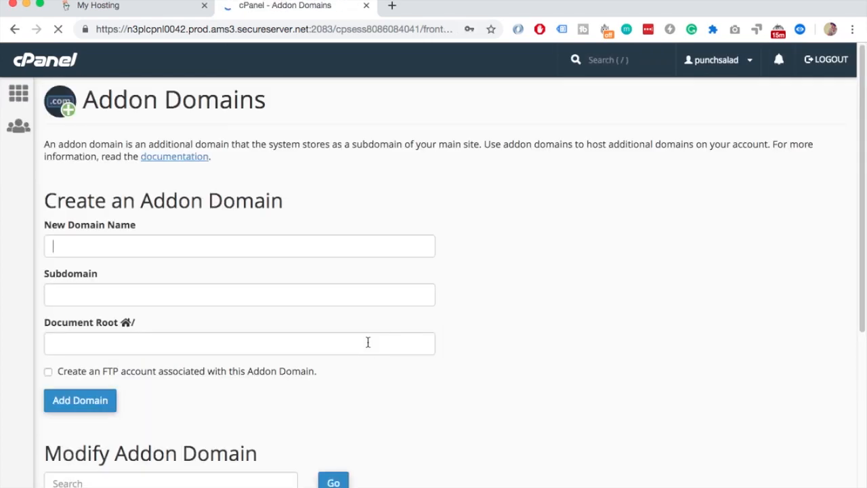
left_click(239, 245)
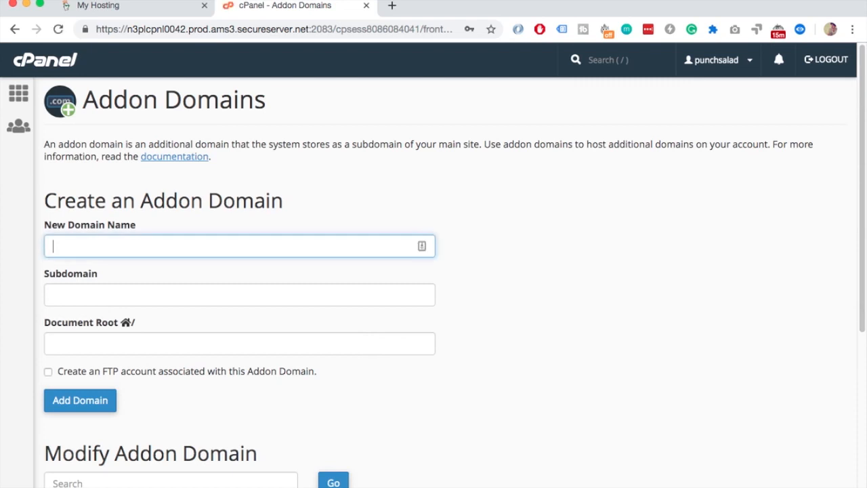
type("storemonkey")
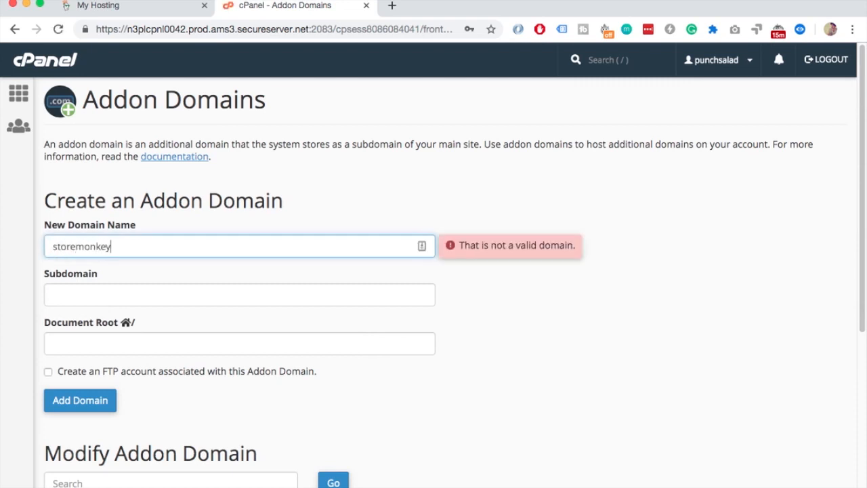
type("wp")
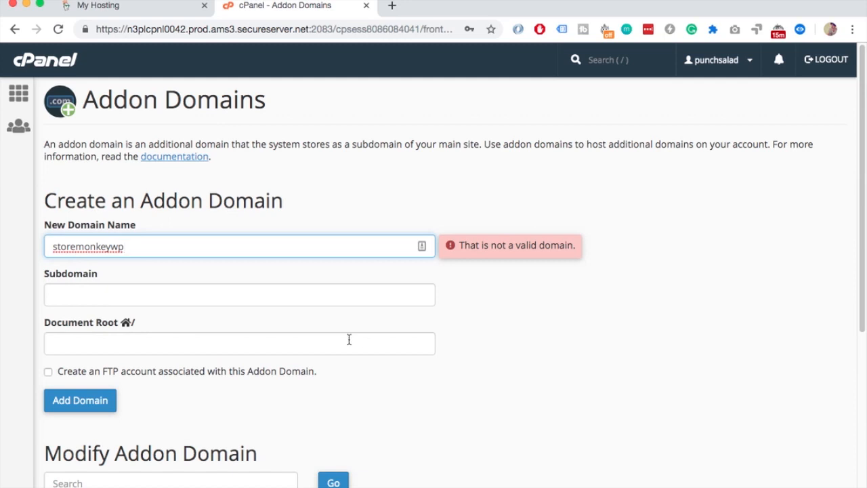
type(".com")
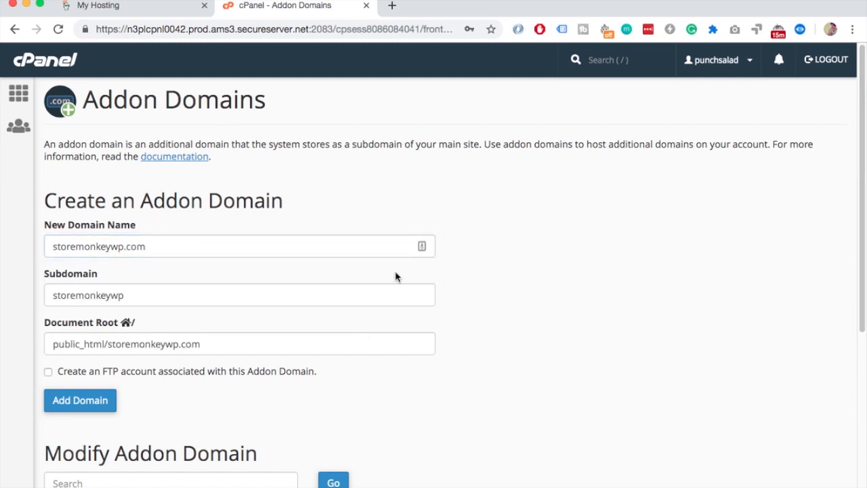
scroll("down", 3)
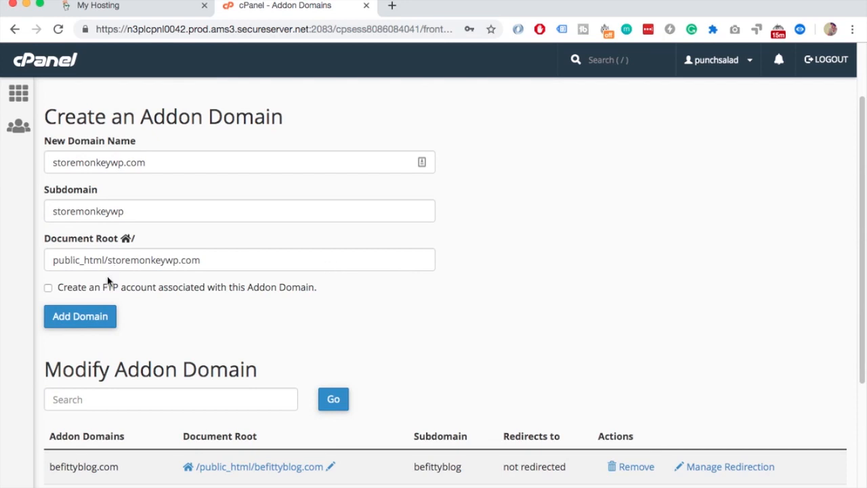
left_click(80, 316)
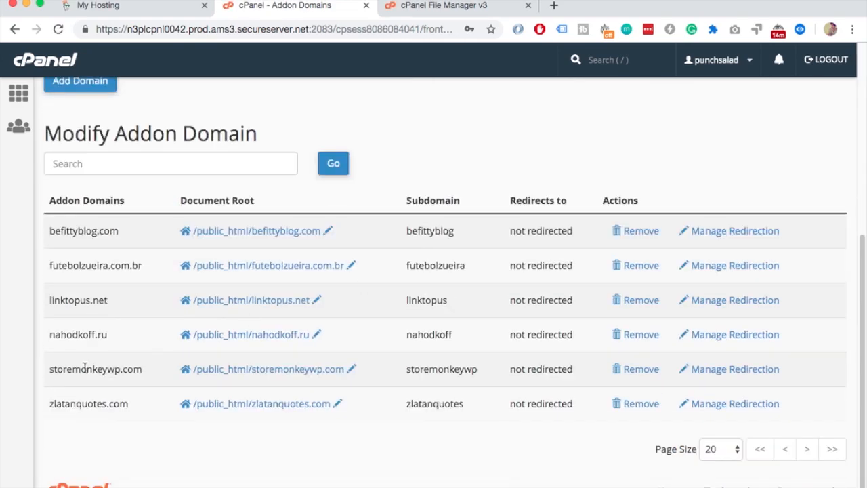
Browse File Manager's public_html to the storemonkeywp.com folder, which holds only cgi-bin
left_click(441, 5)
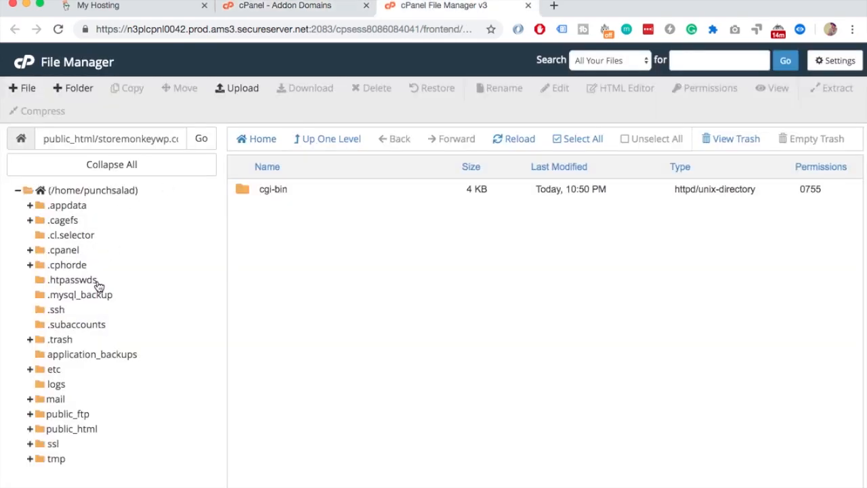
left_click(72, 428)
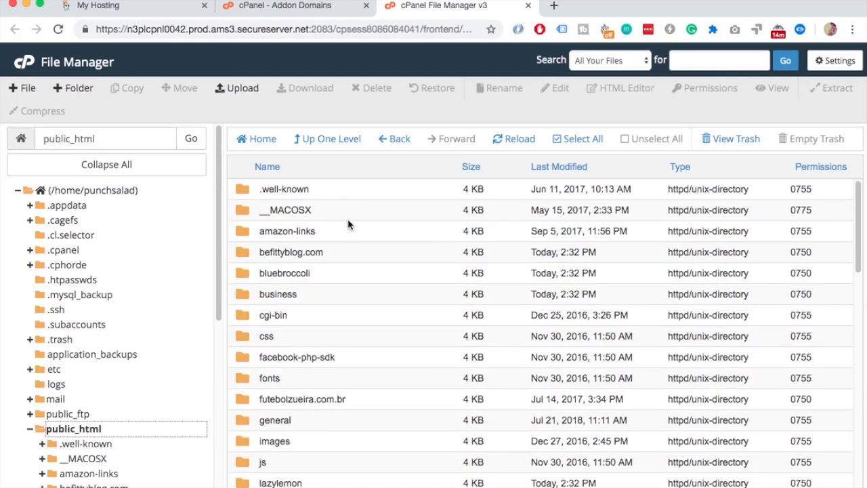
scroll("down", 3)
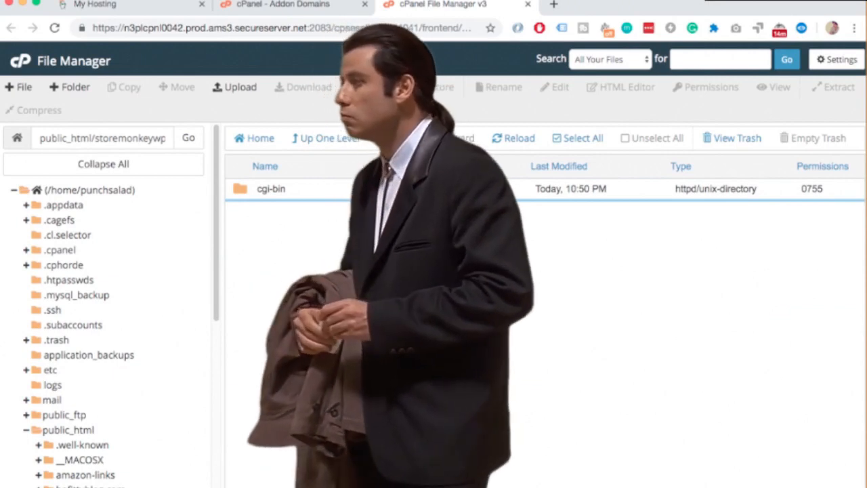
Open GoDaddy's full domain list and confirm storemonkeywp.com appears as DNS Only (Off-site)
left_click(129, 5)
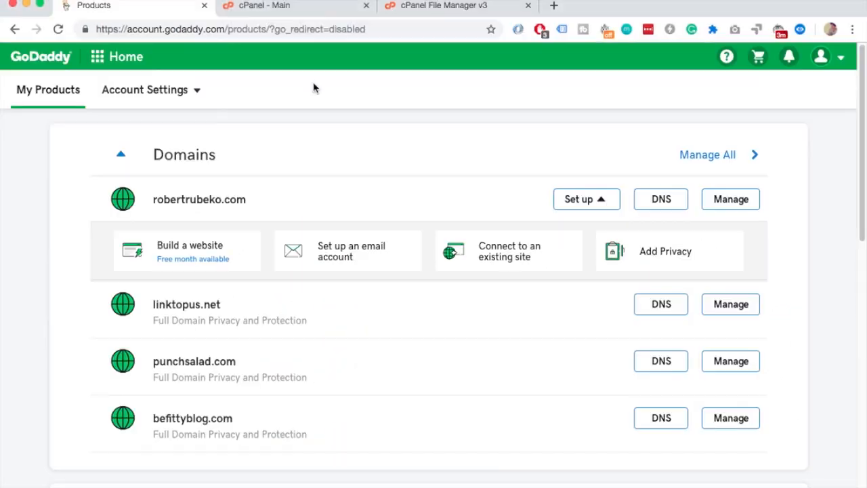
mouse_move(539, 127)
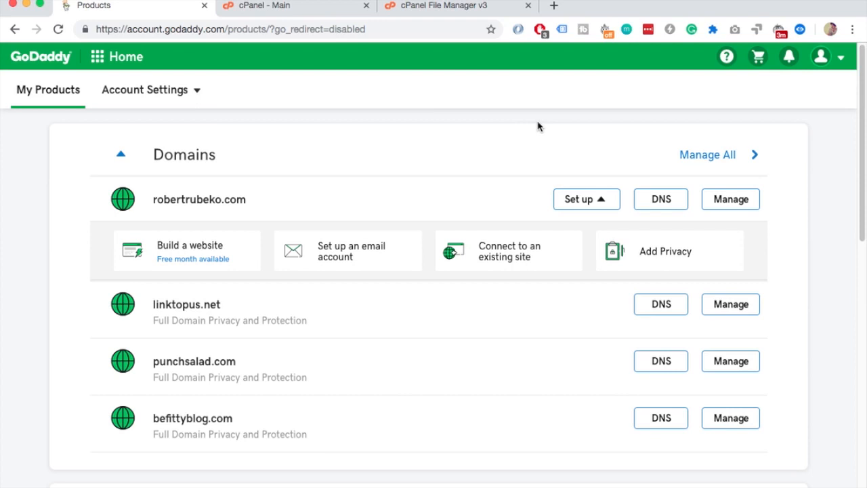
left_click(707, 155)
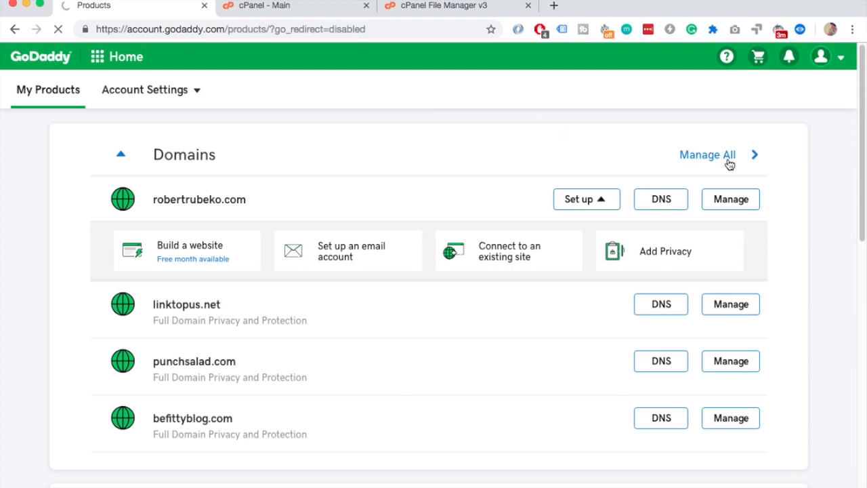
left_click(707, 155)
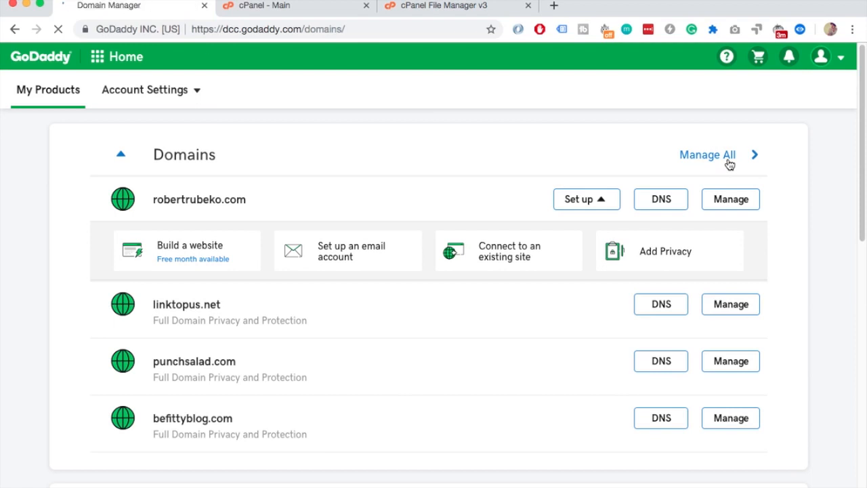
left_click(707, 155)
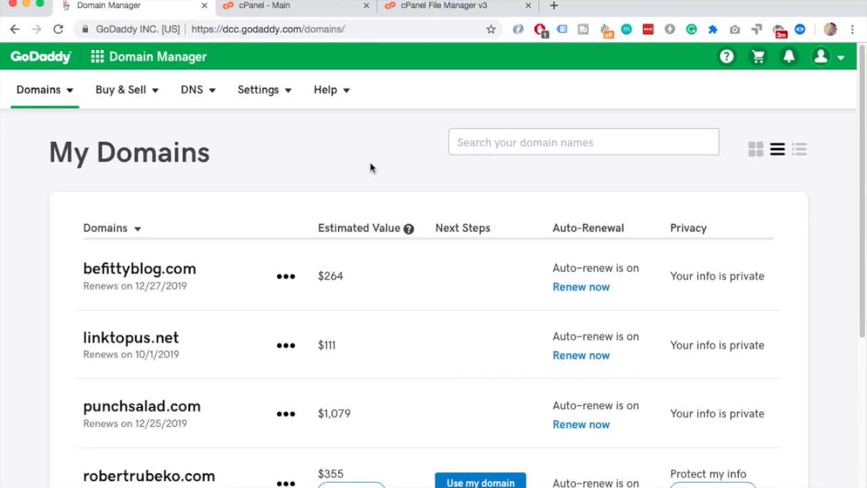
scroll("down", 3)
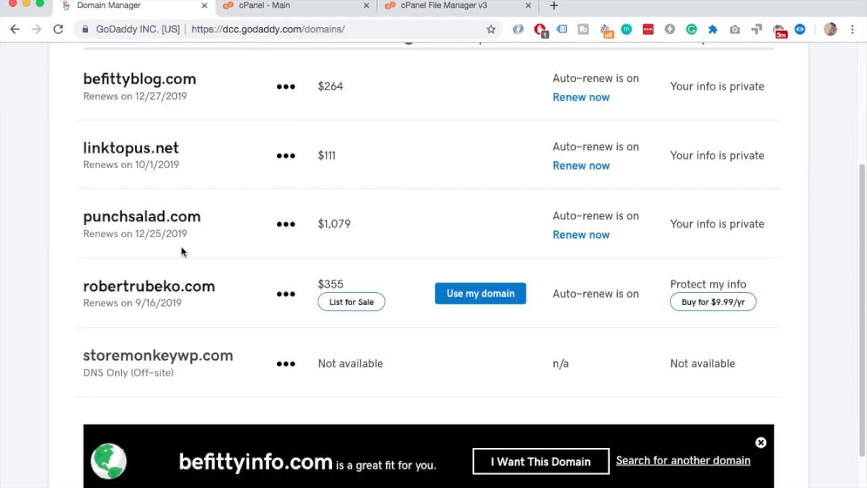
scroll("up", 3)
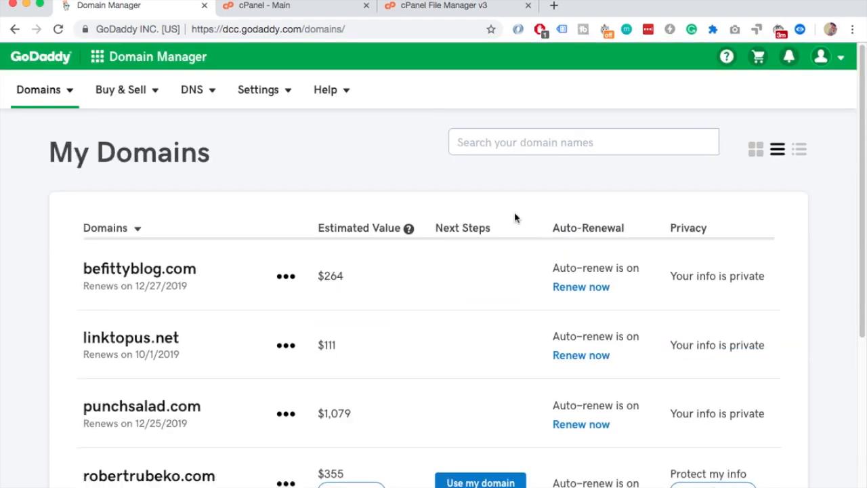
mouse_move(798, 150)
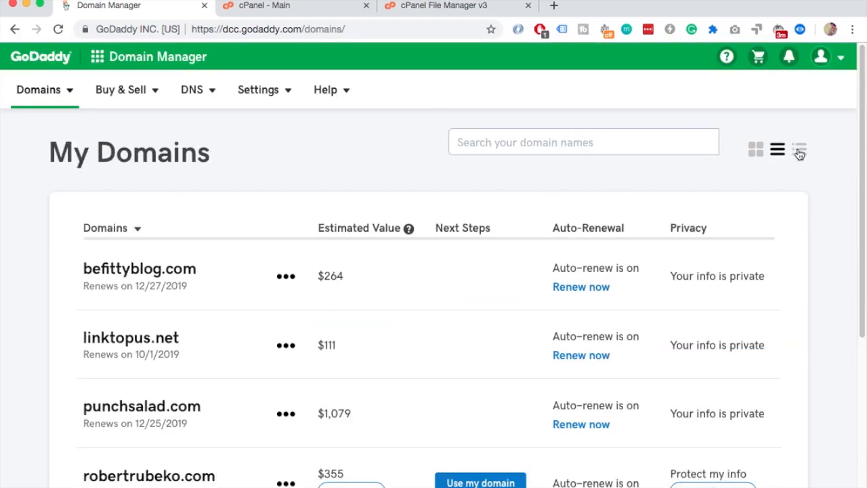
In the classic Domains table, set the Status filter to ALL to list five domains
left_click(799, 149)
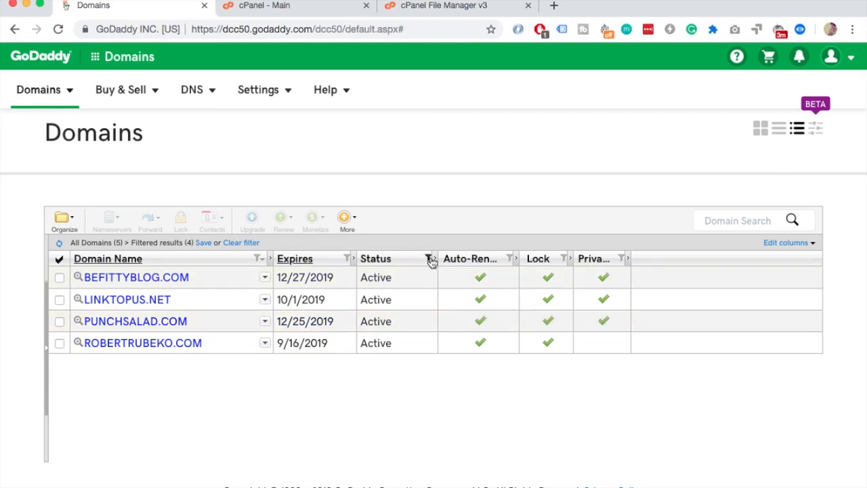
left_click(427, 258)
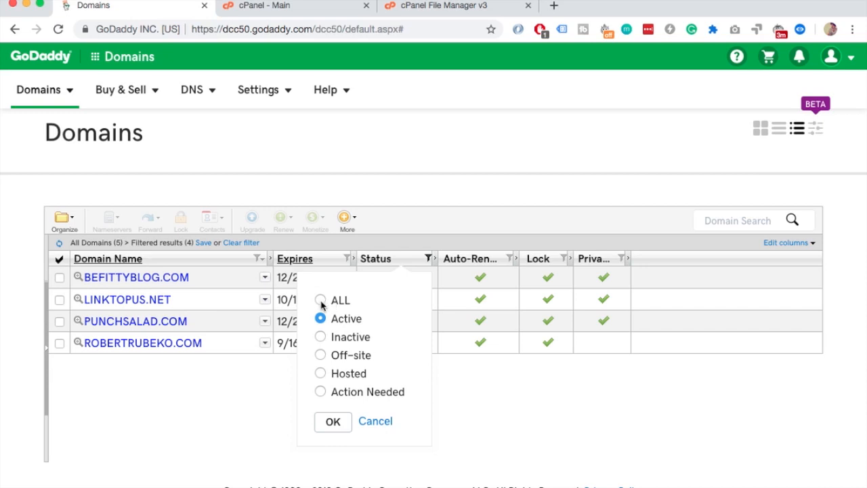
left_click(332, 421)
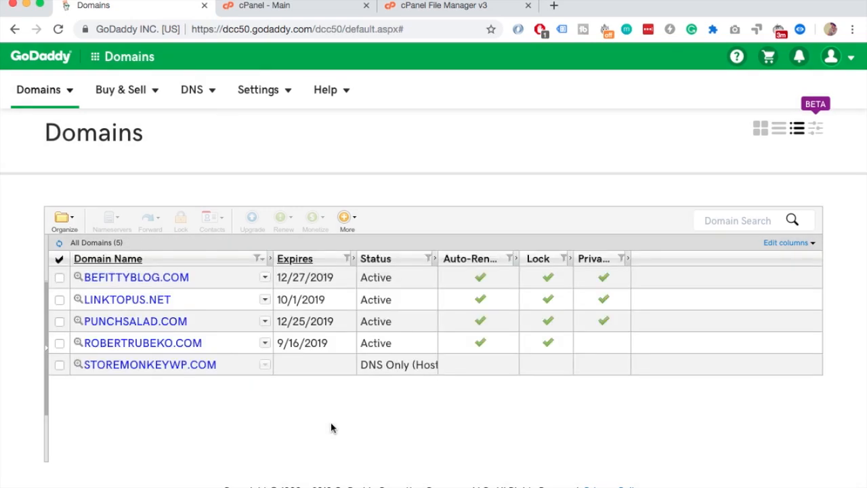
left_click(150, 365)
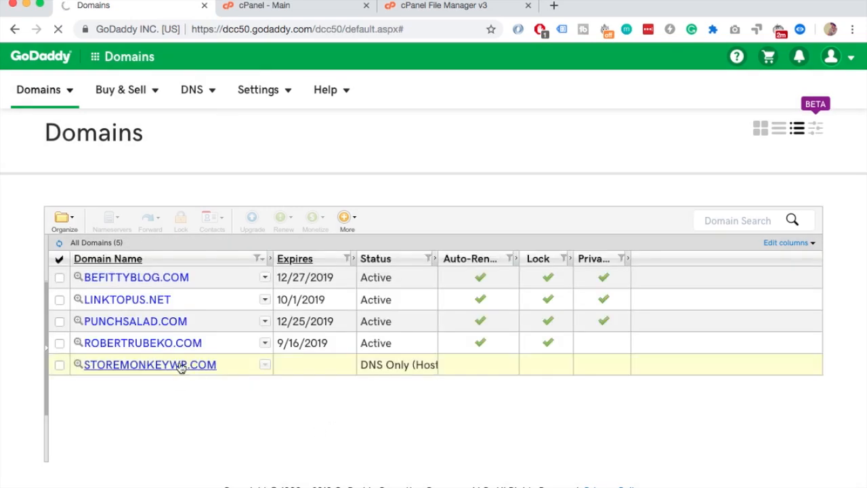
Open DNS Management for storemonkeywp.com and scroll to its ns17 and ns18.domaincontrol.com records
left_click(150, 365)
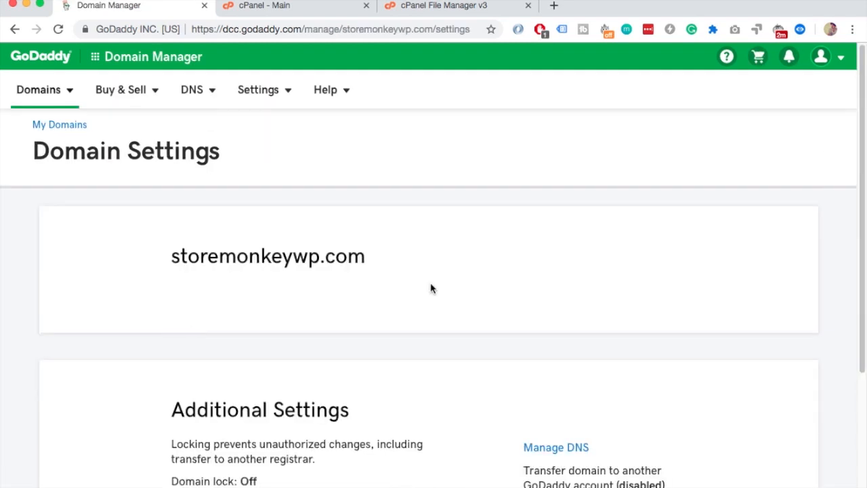
scroll("down", 3)
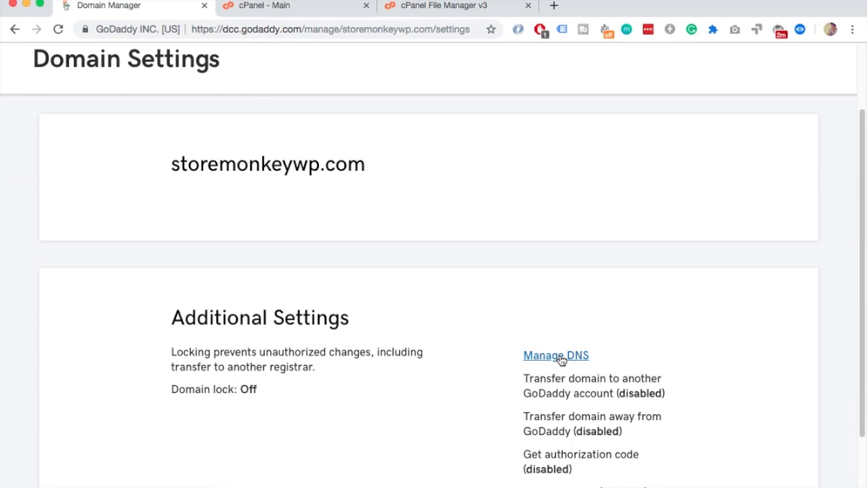
left_click(555, 355)
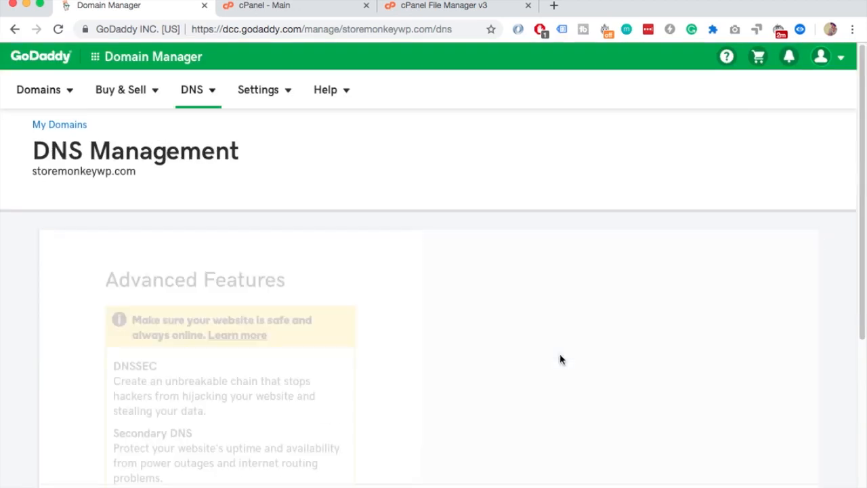
scroll("down", 3)
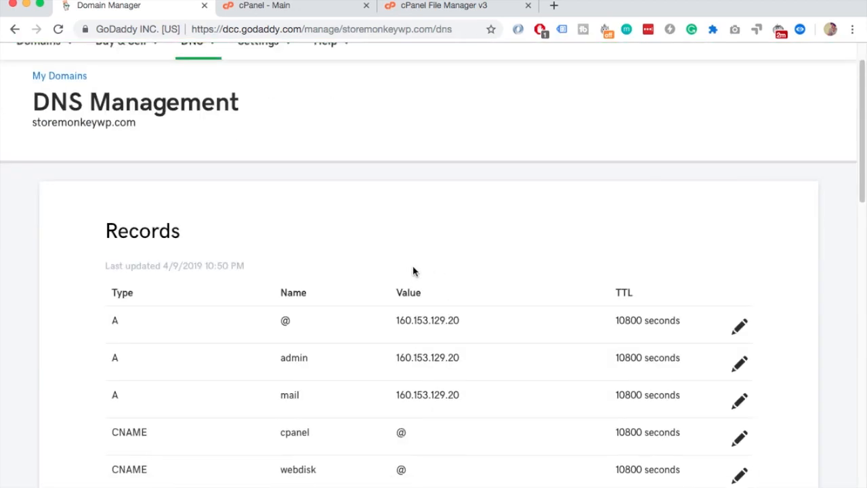
scroll("down", 3)
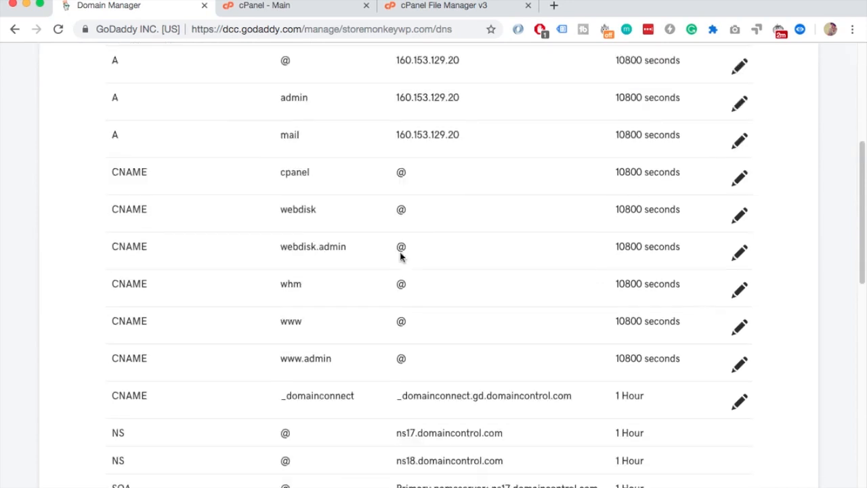
scroll("down", 3)
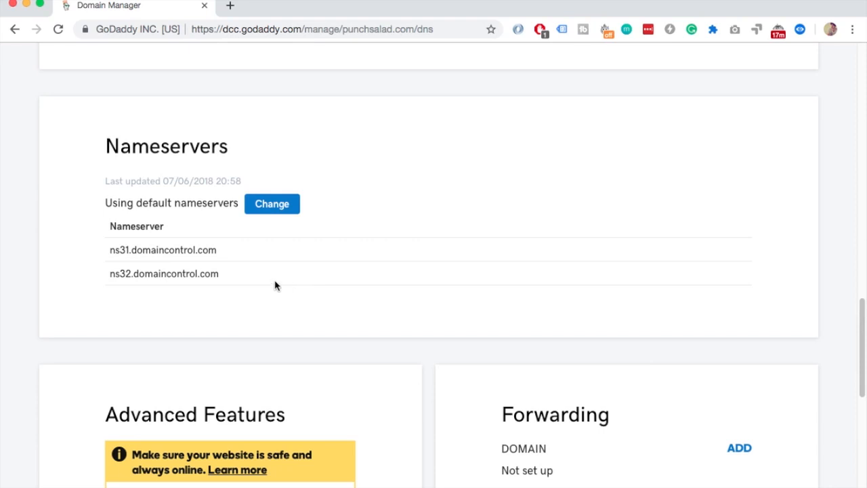
mouse_move(244, 234)
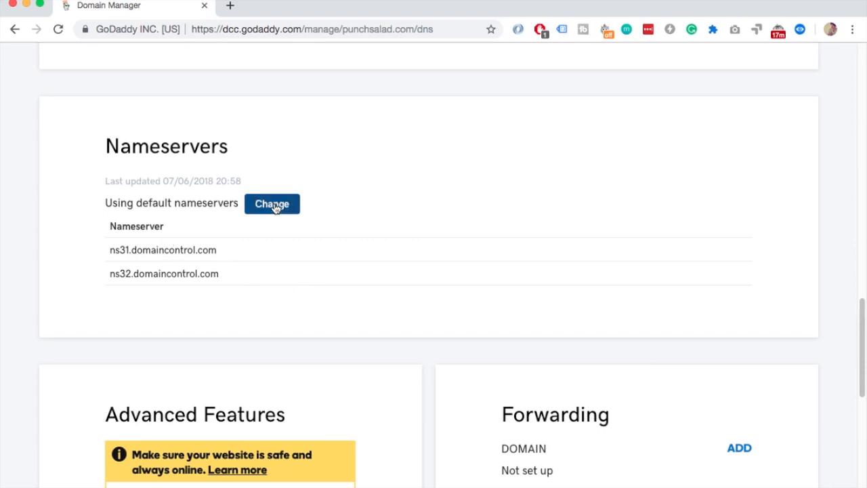
mouse_move(263, 256)
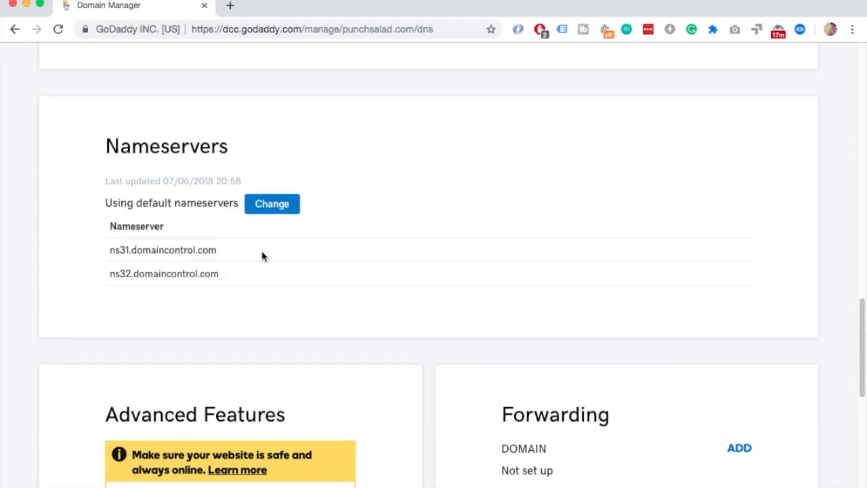